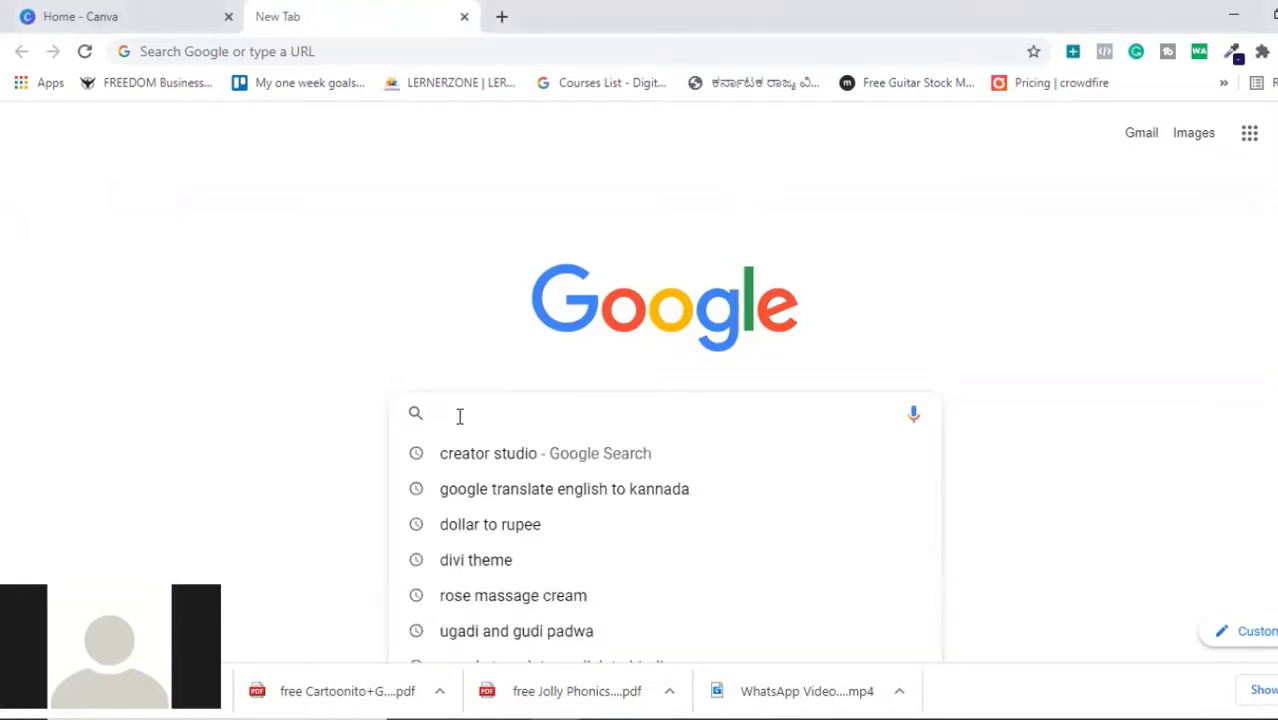
- Search 'convert pdf to jpg' and go to the Smallpdf PDF to JPG converter
text(convert pdf to jpg)
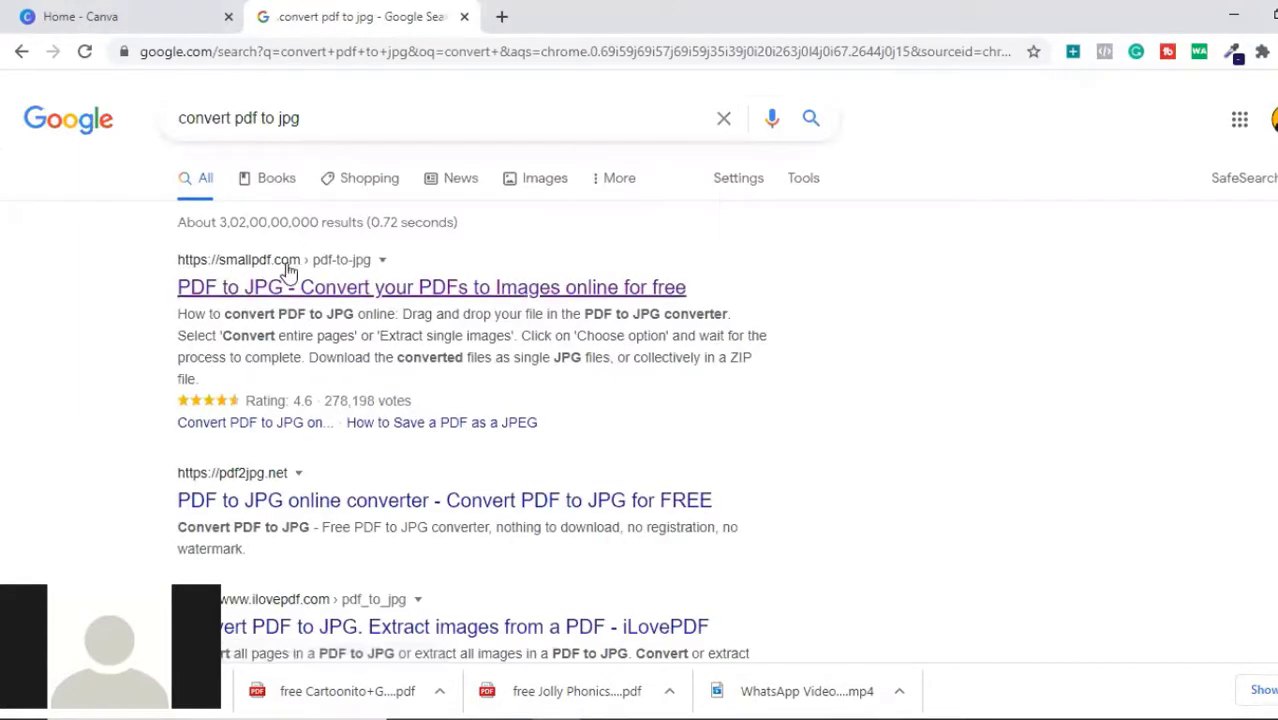
mouse_move(264, 298)
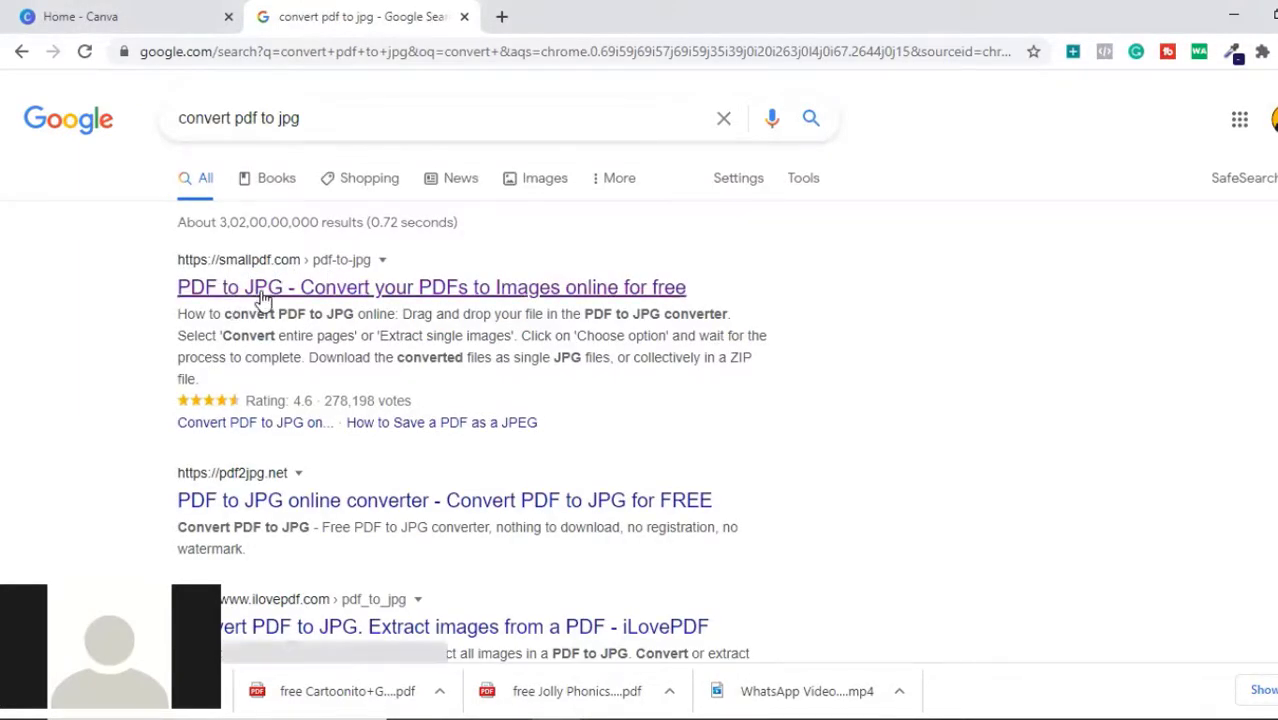
click(432, 288)
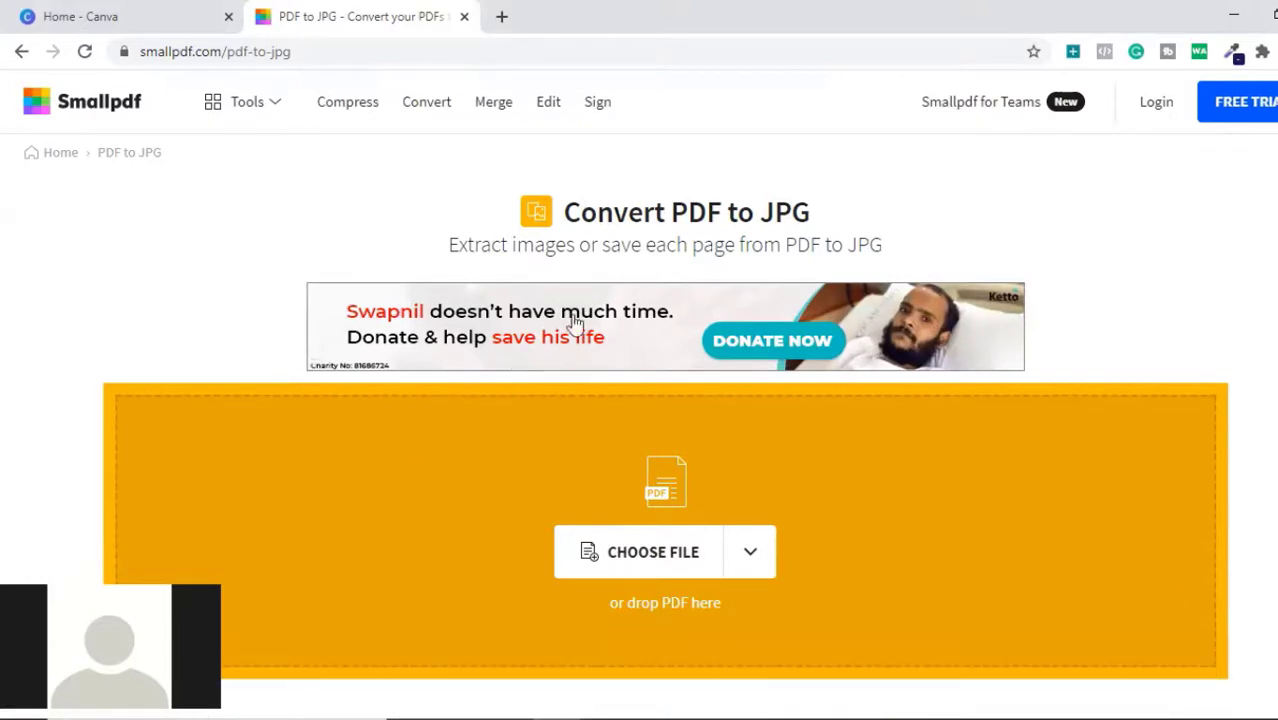
mouse_move(770, 214)
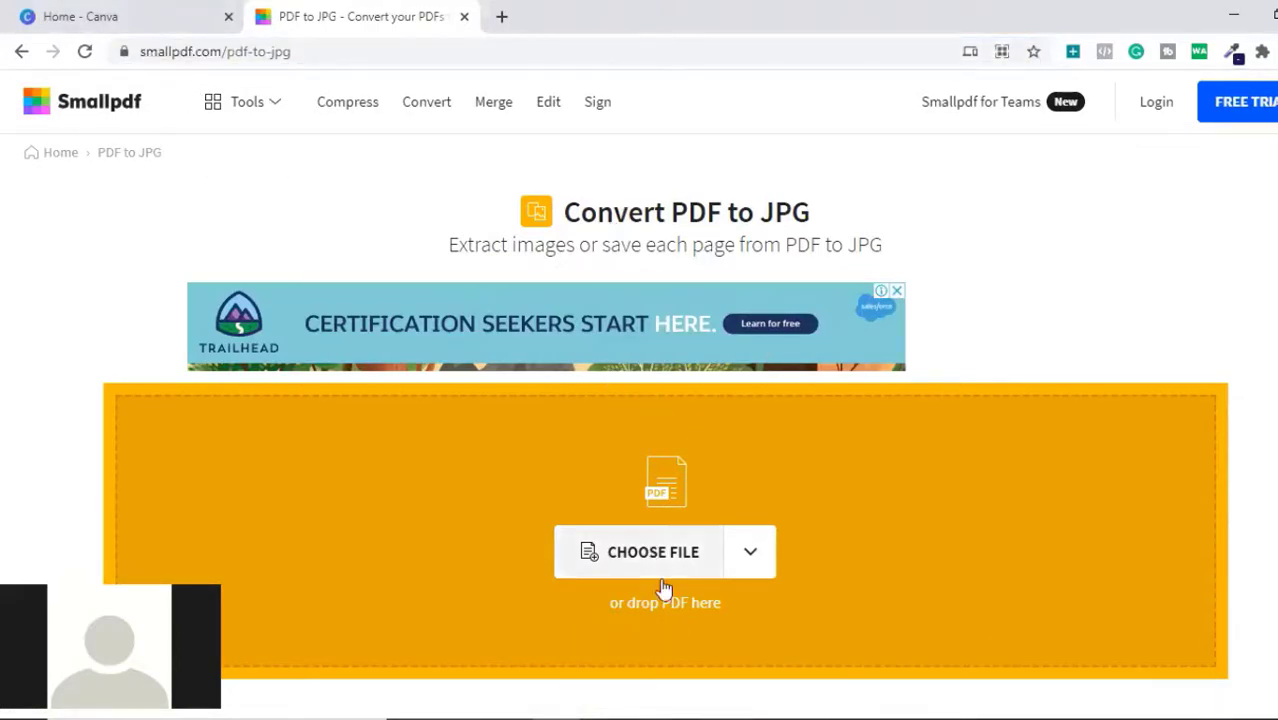
mouse_move(636, 560)
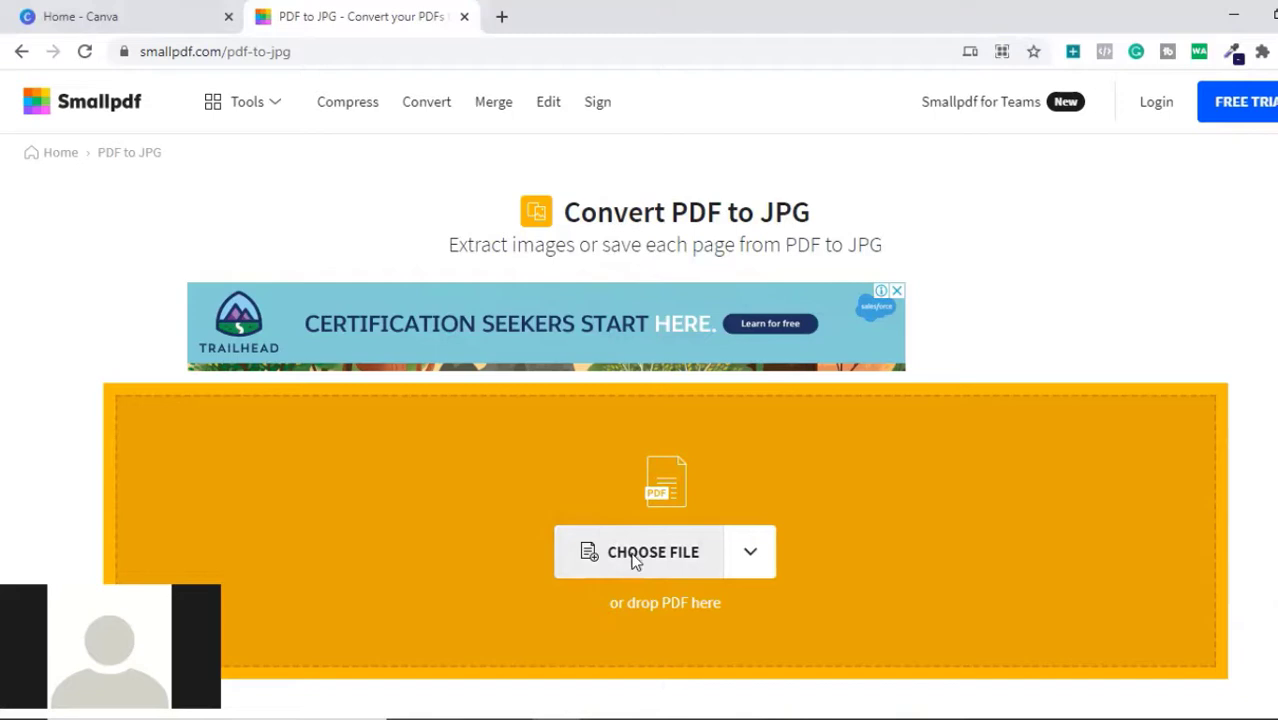
- Upload 'free Cartoonito+Group+1-1.pdf' from Downloads to the converter
click(654, 552)
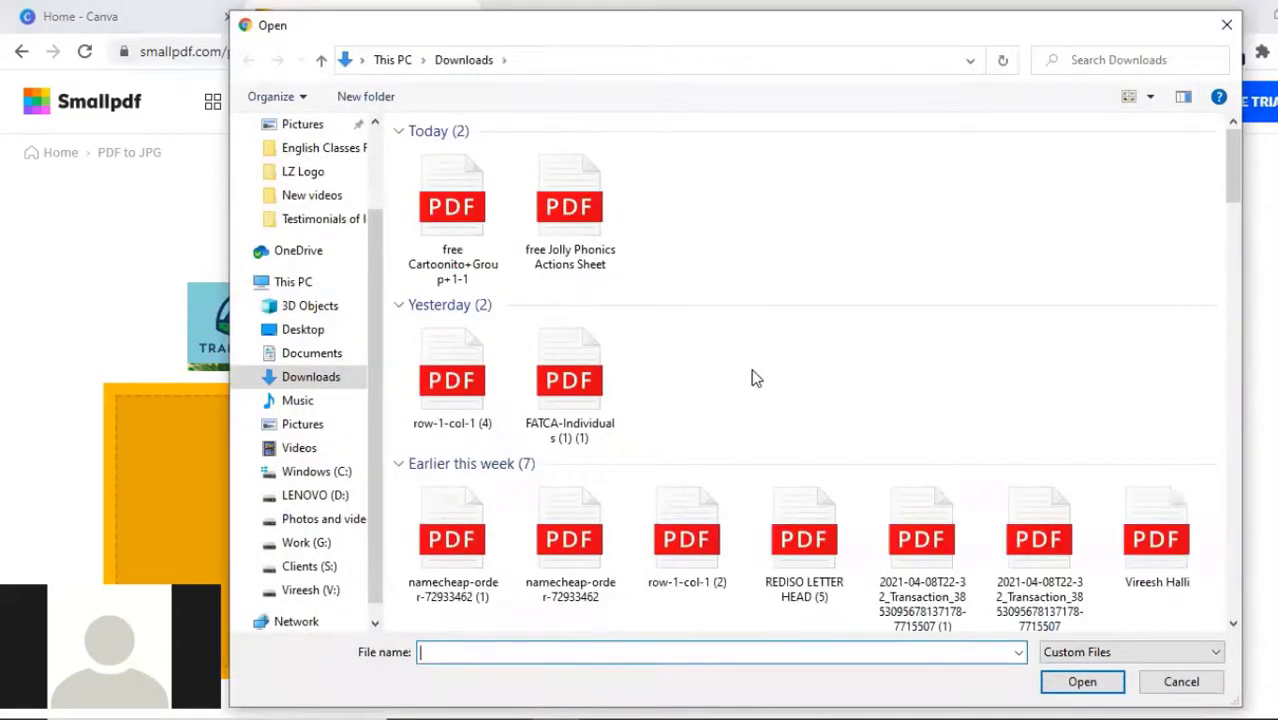
mouse_move(770, 260)
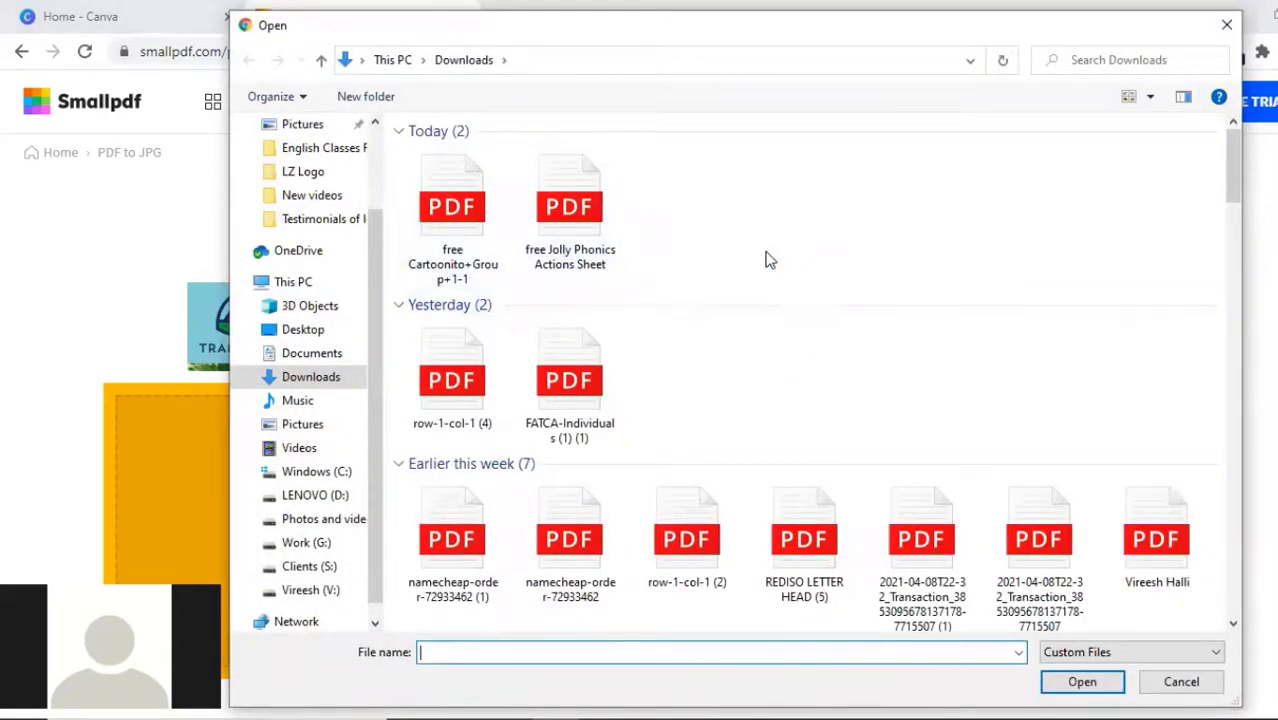
click(452, 206)
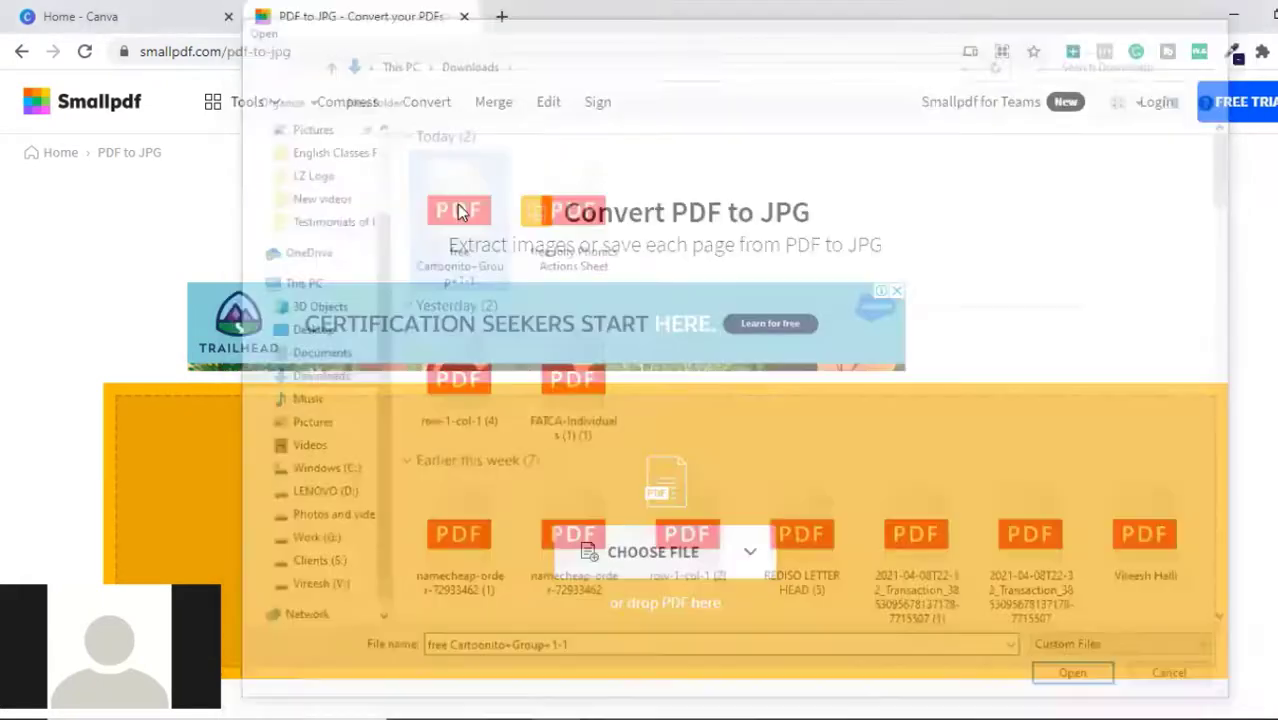
click(1072, 672)
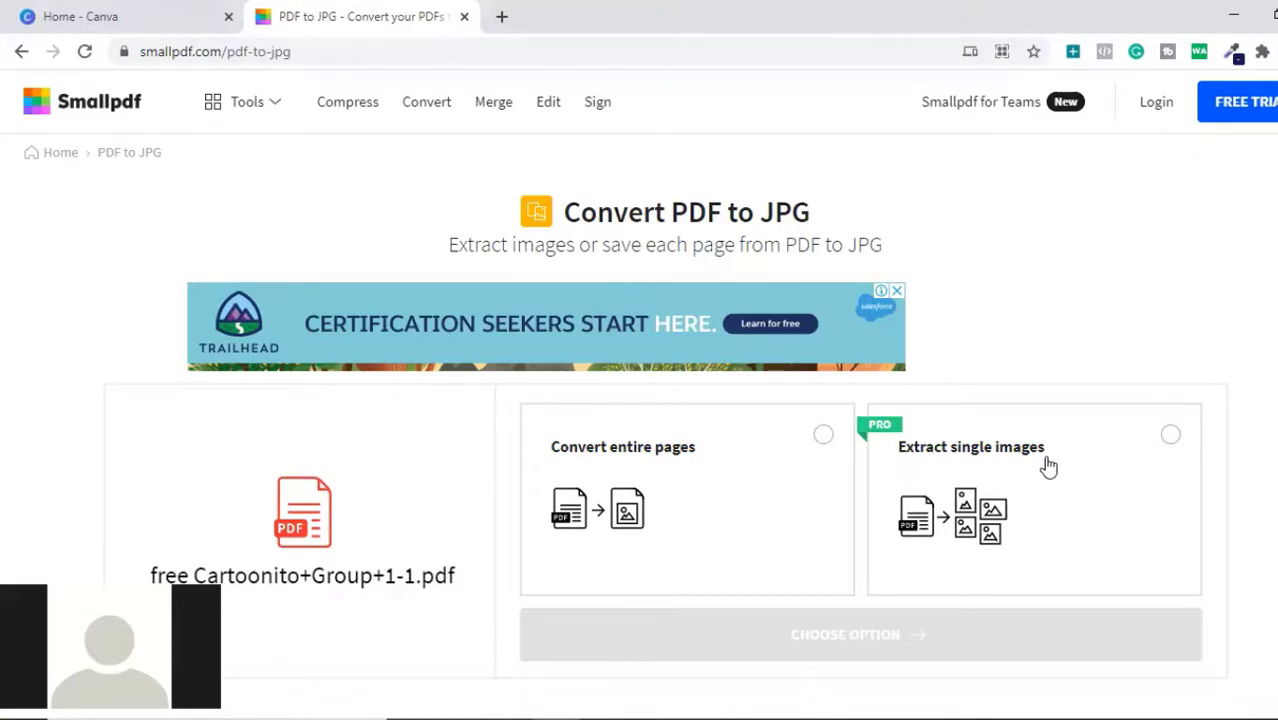
mouse_move(1150, 456)
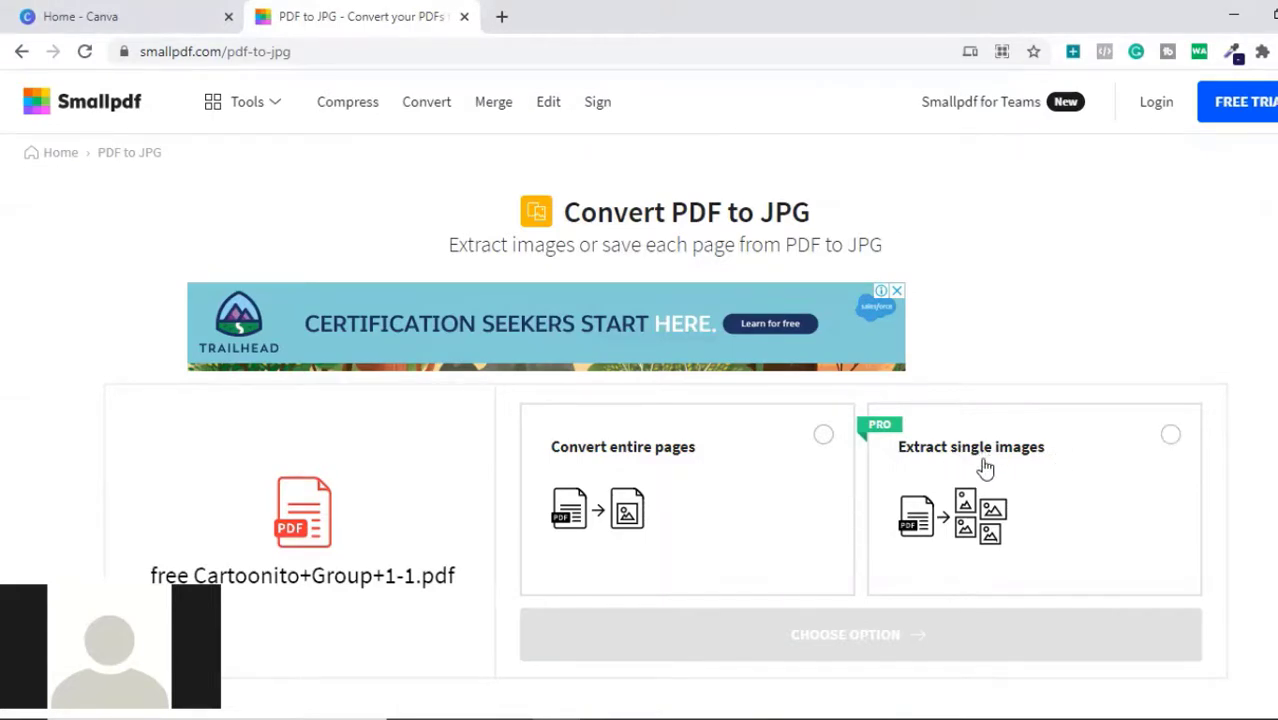
mouse_move(980, 476)
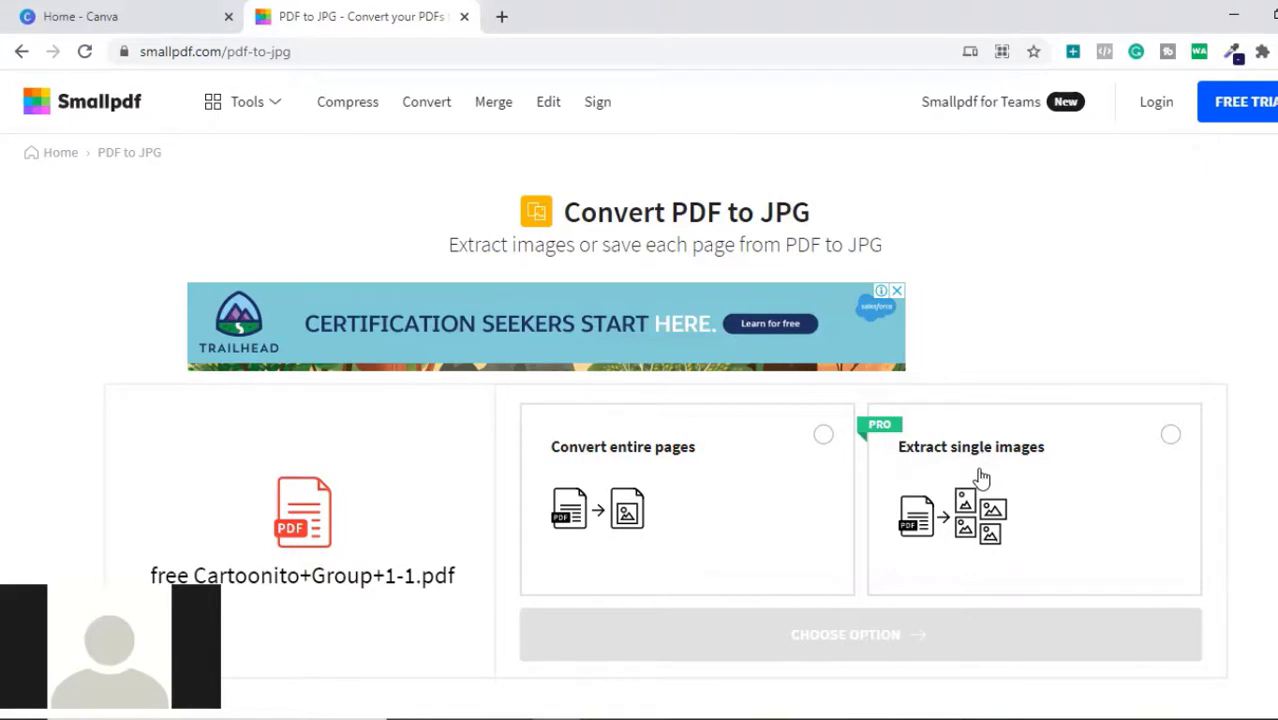
- Choose 'Convert entire pages' and start the conversion to JPG
click(822, 434)
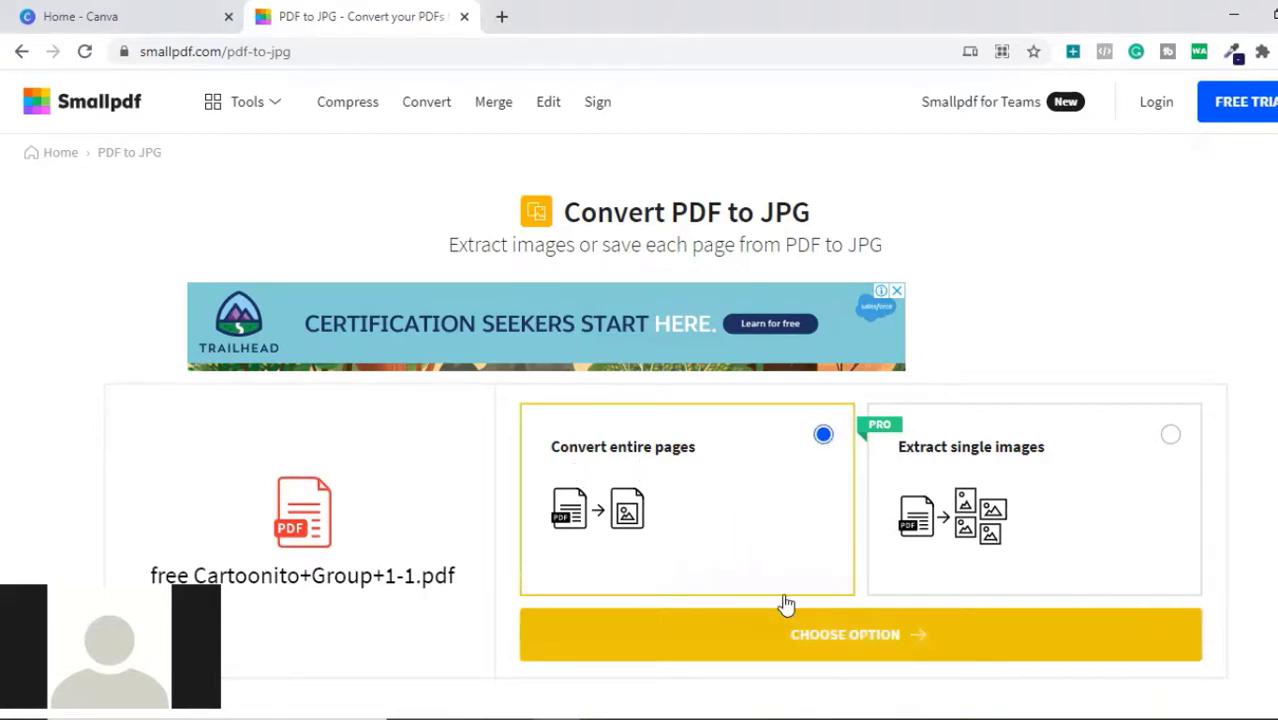
click(858, 634)
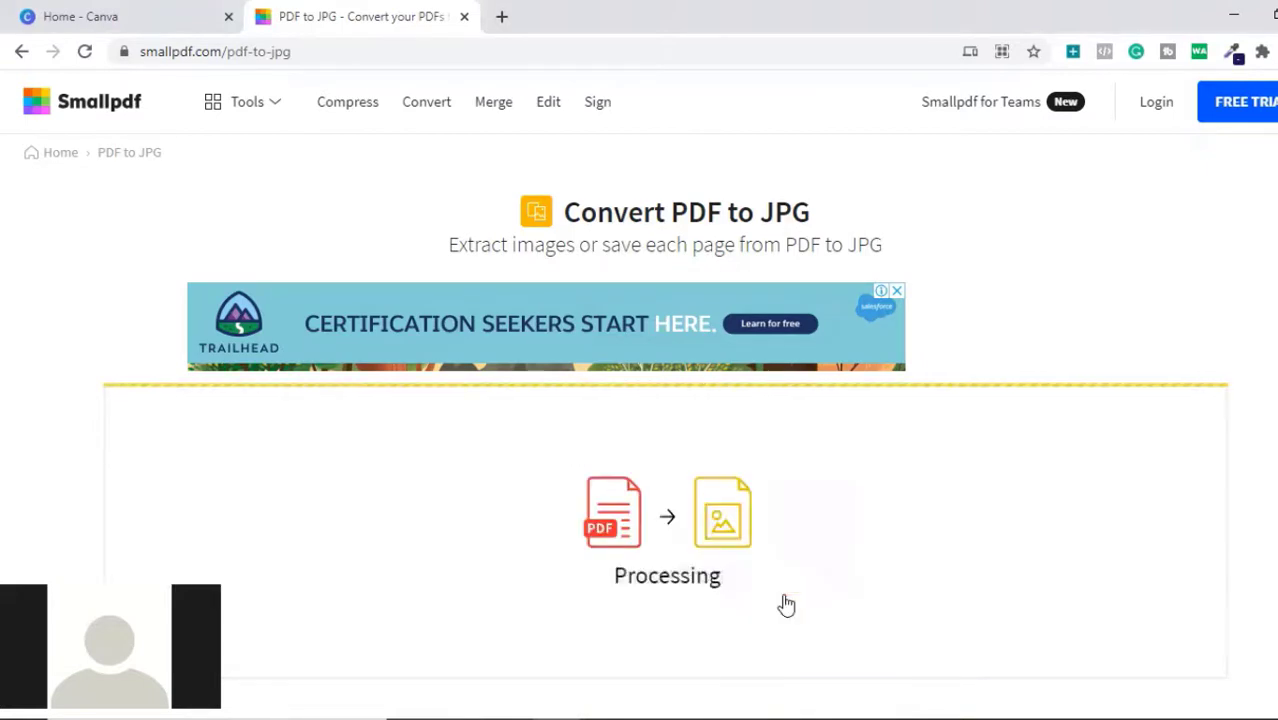
mouse_move(492, 490)
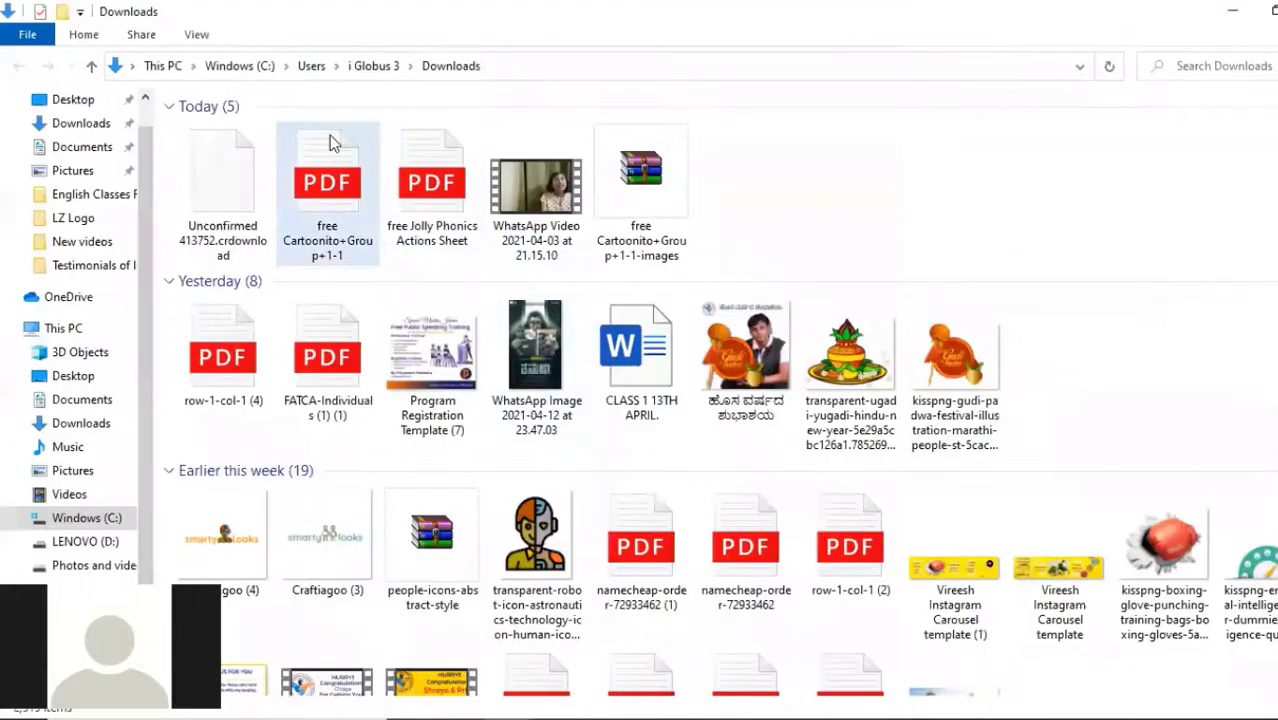
- Select the downloaded 'free Cartoonito+Group+1-1-images' ZIP in Downloads
click(640, 184)
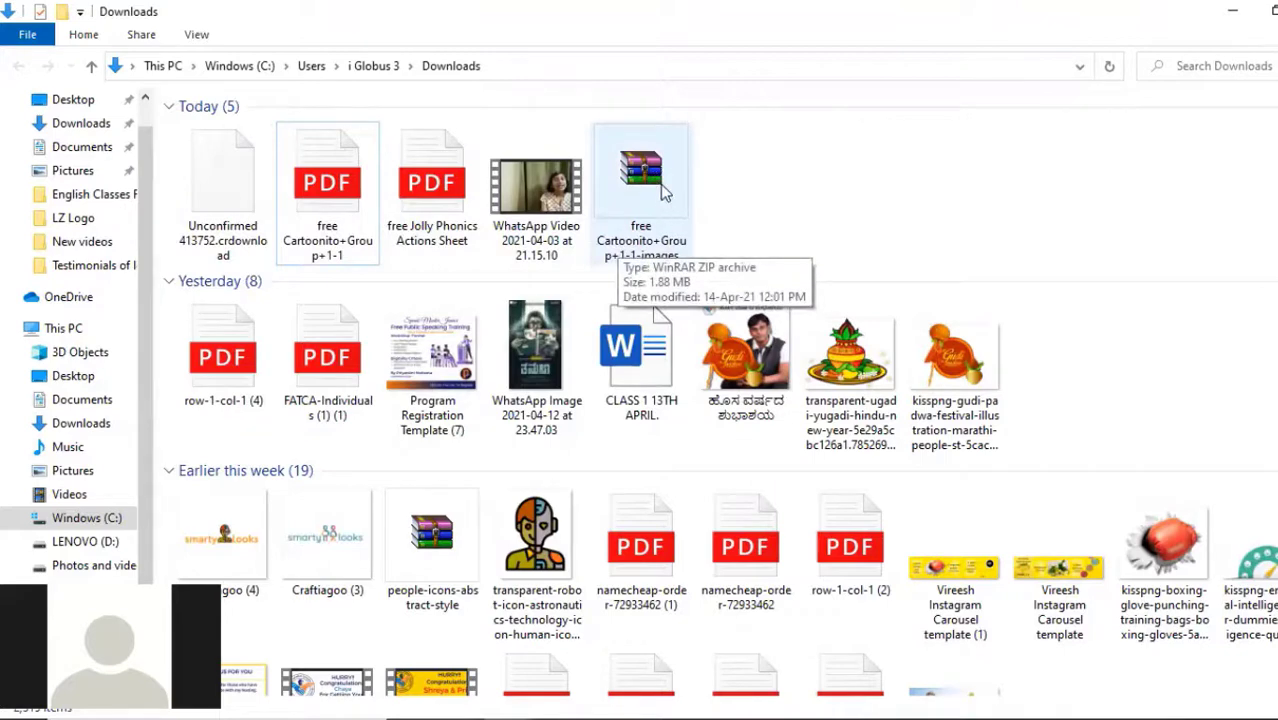
- Extract the images ZIP here so pages 0001–0006 land in Downloads
right_click(640, 176)
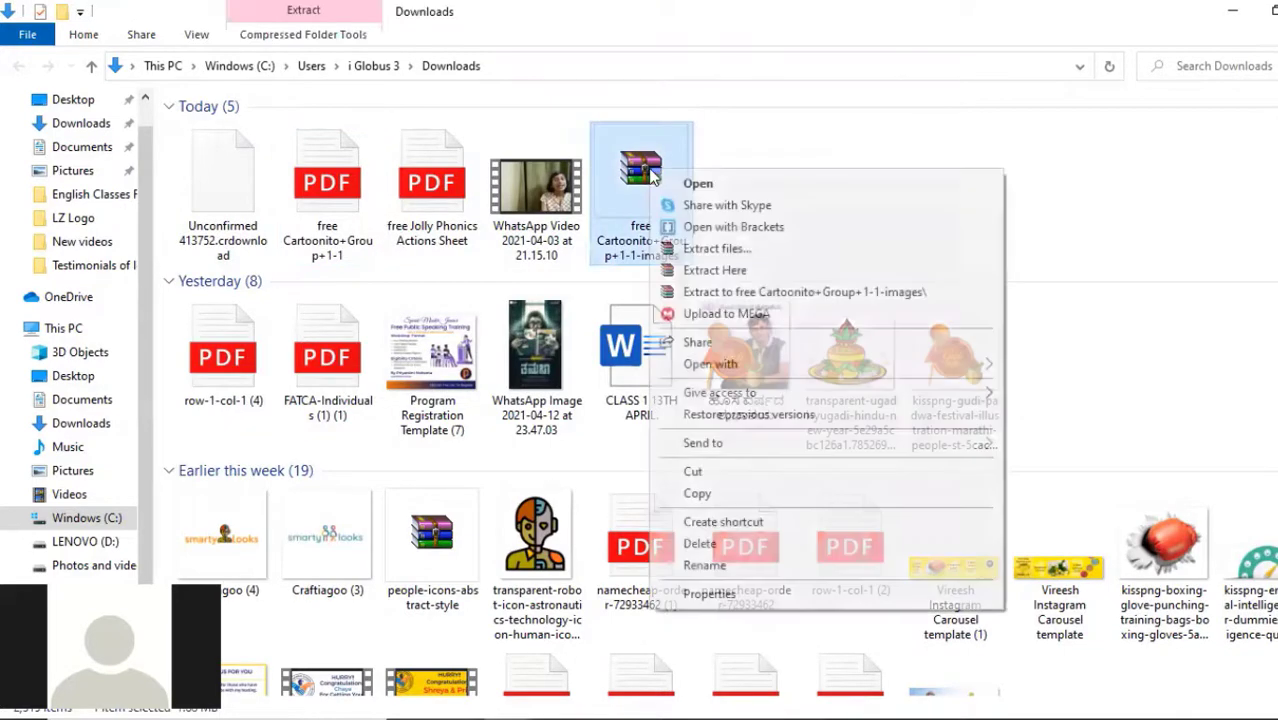
click(716, 270)
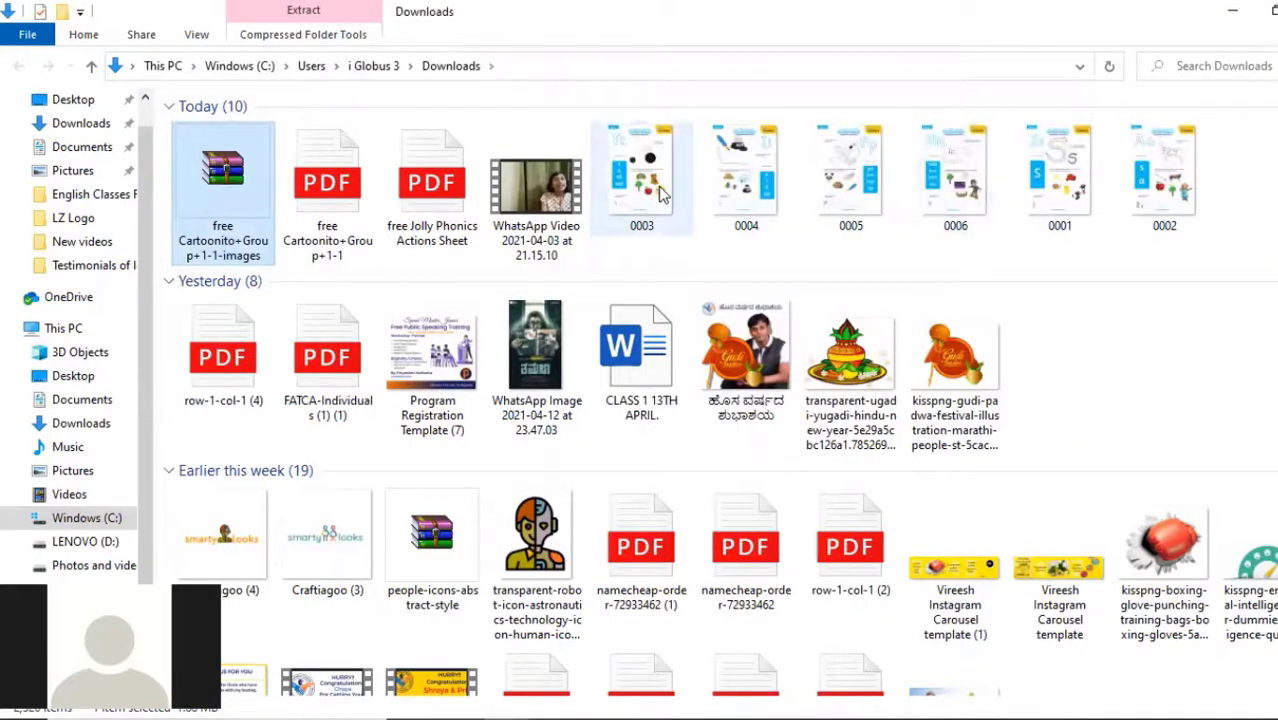
mouse_move(640, 180)
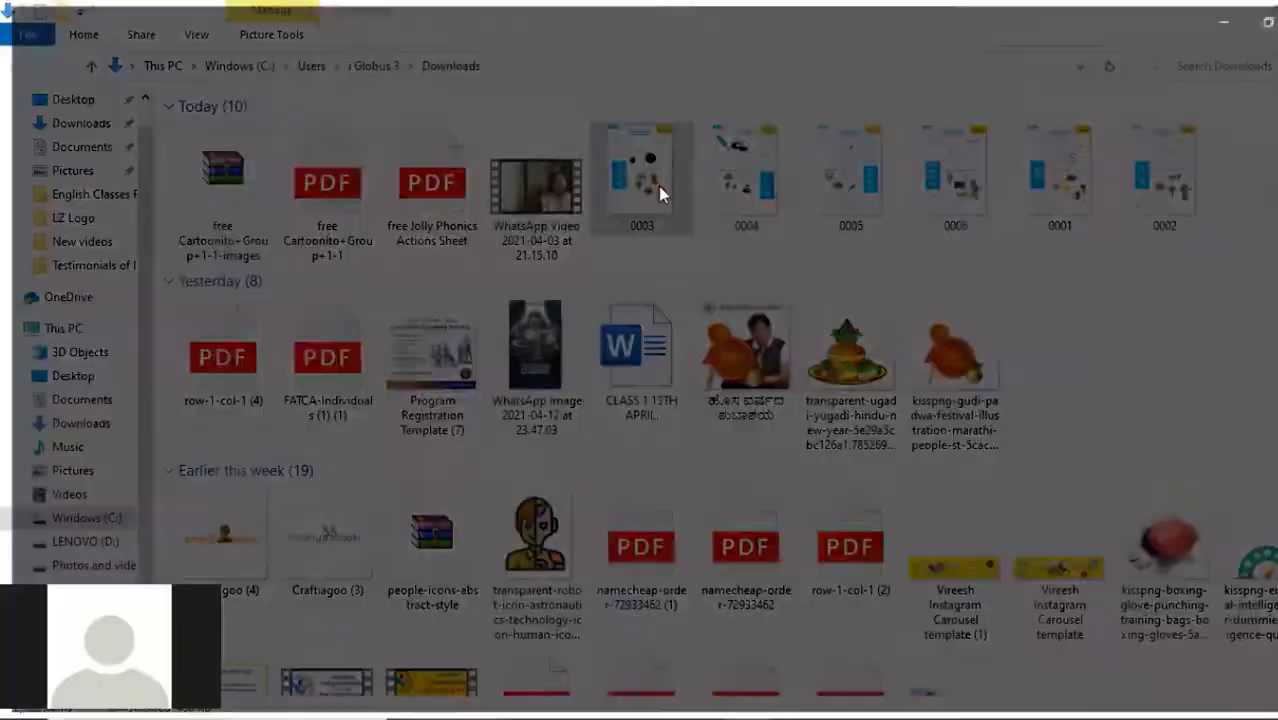
- View 0003.jpg, the Group 1 'Tt' phonics page, in Photos
double_click(640, 176)
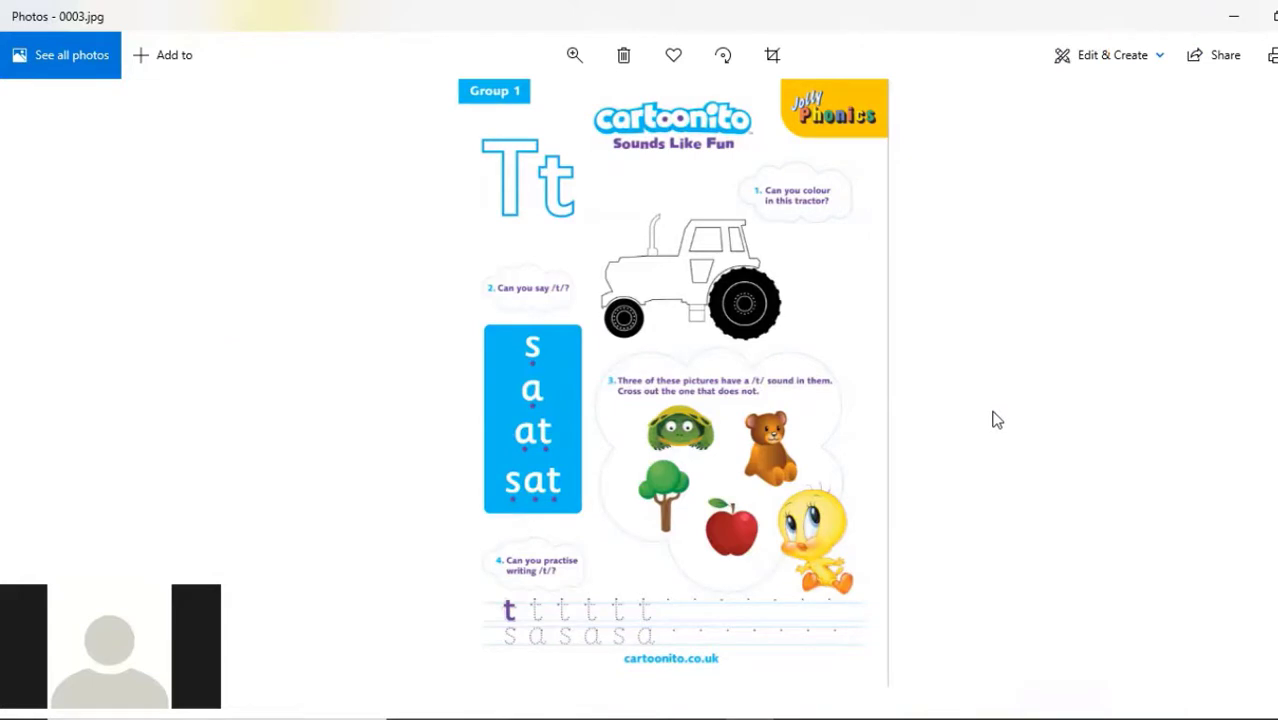
mouse_move(998, 418)
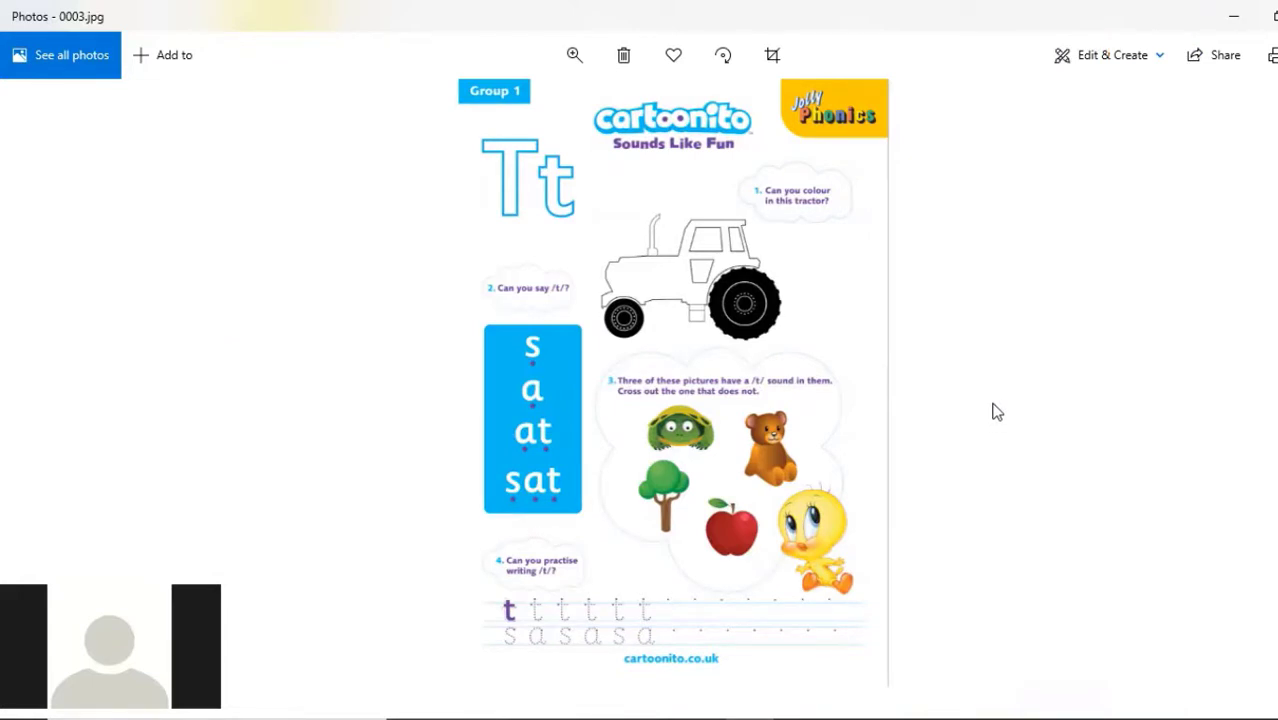
mouse_move(978, 418)
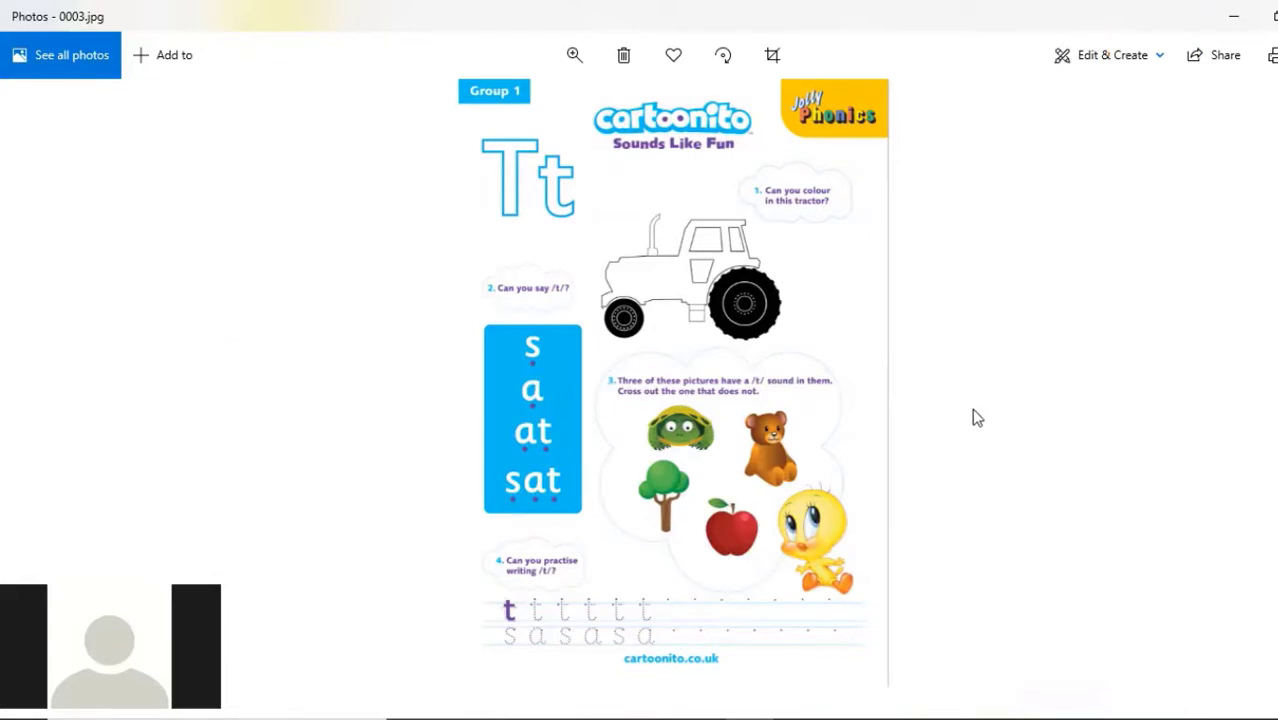